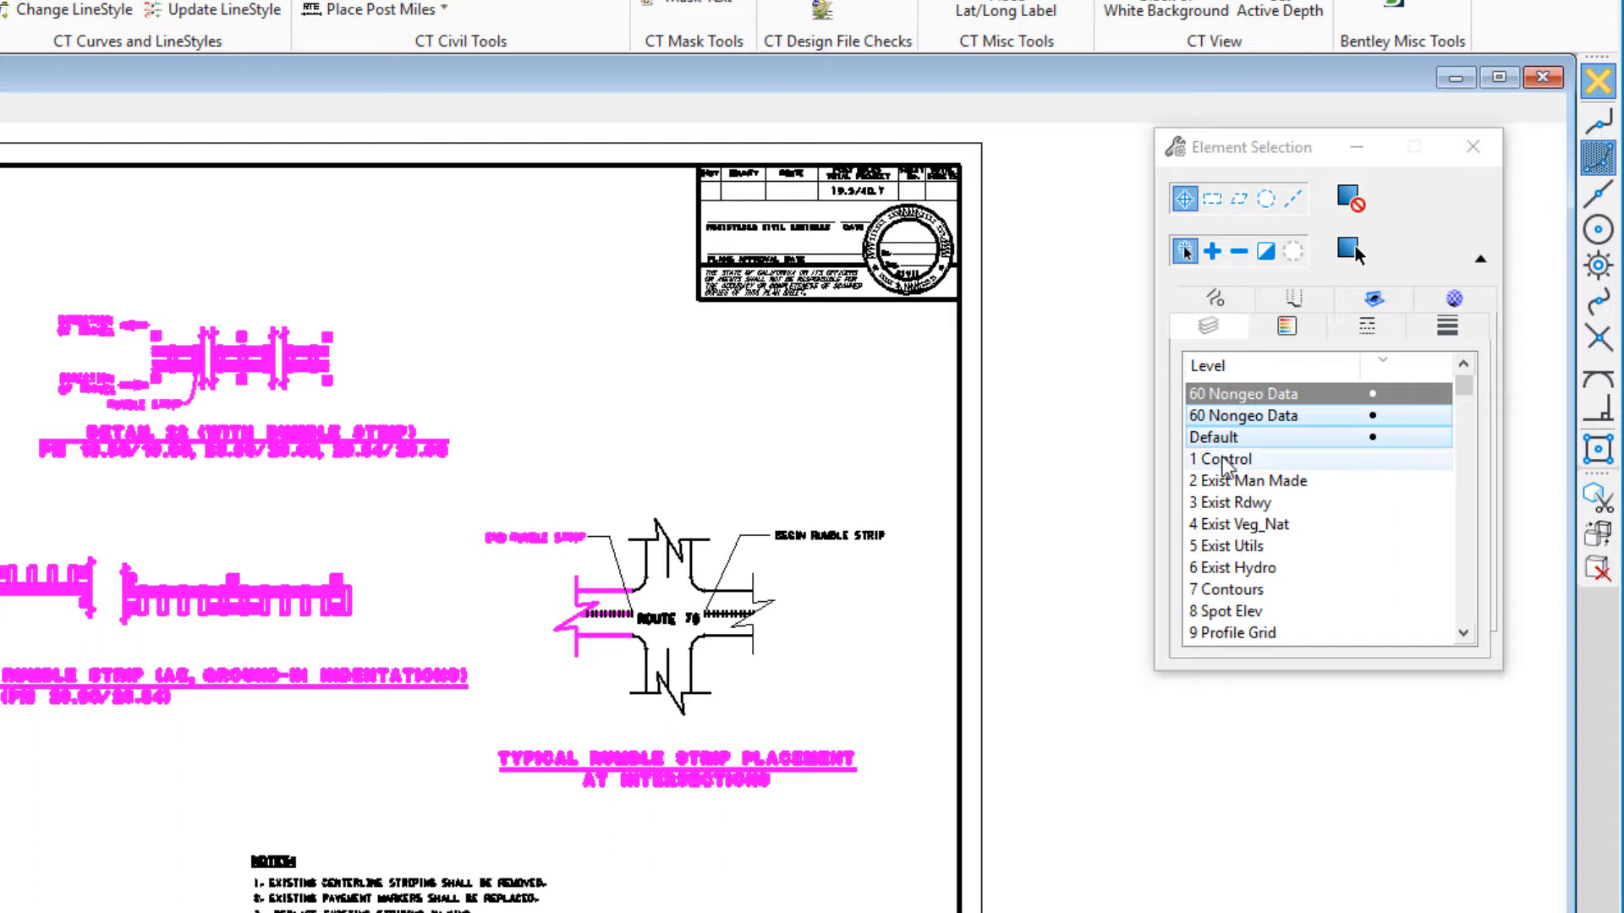
Open an untitled Batch Process job from File > Tools > Batch Process
click(1223, 437)
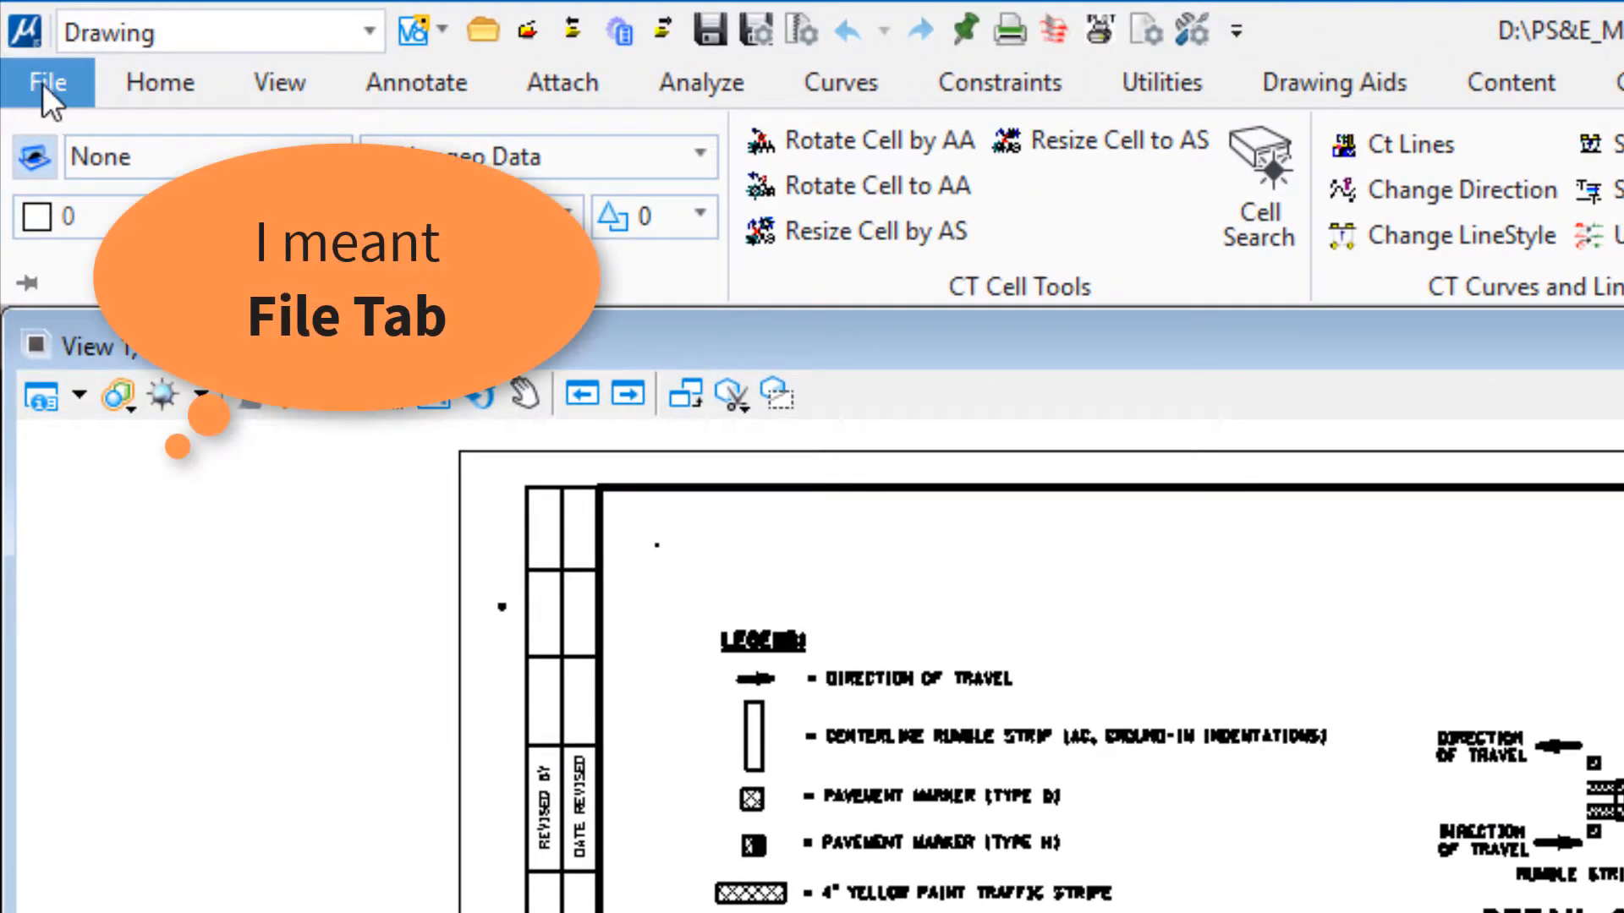
click(45, 82)
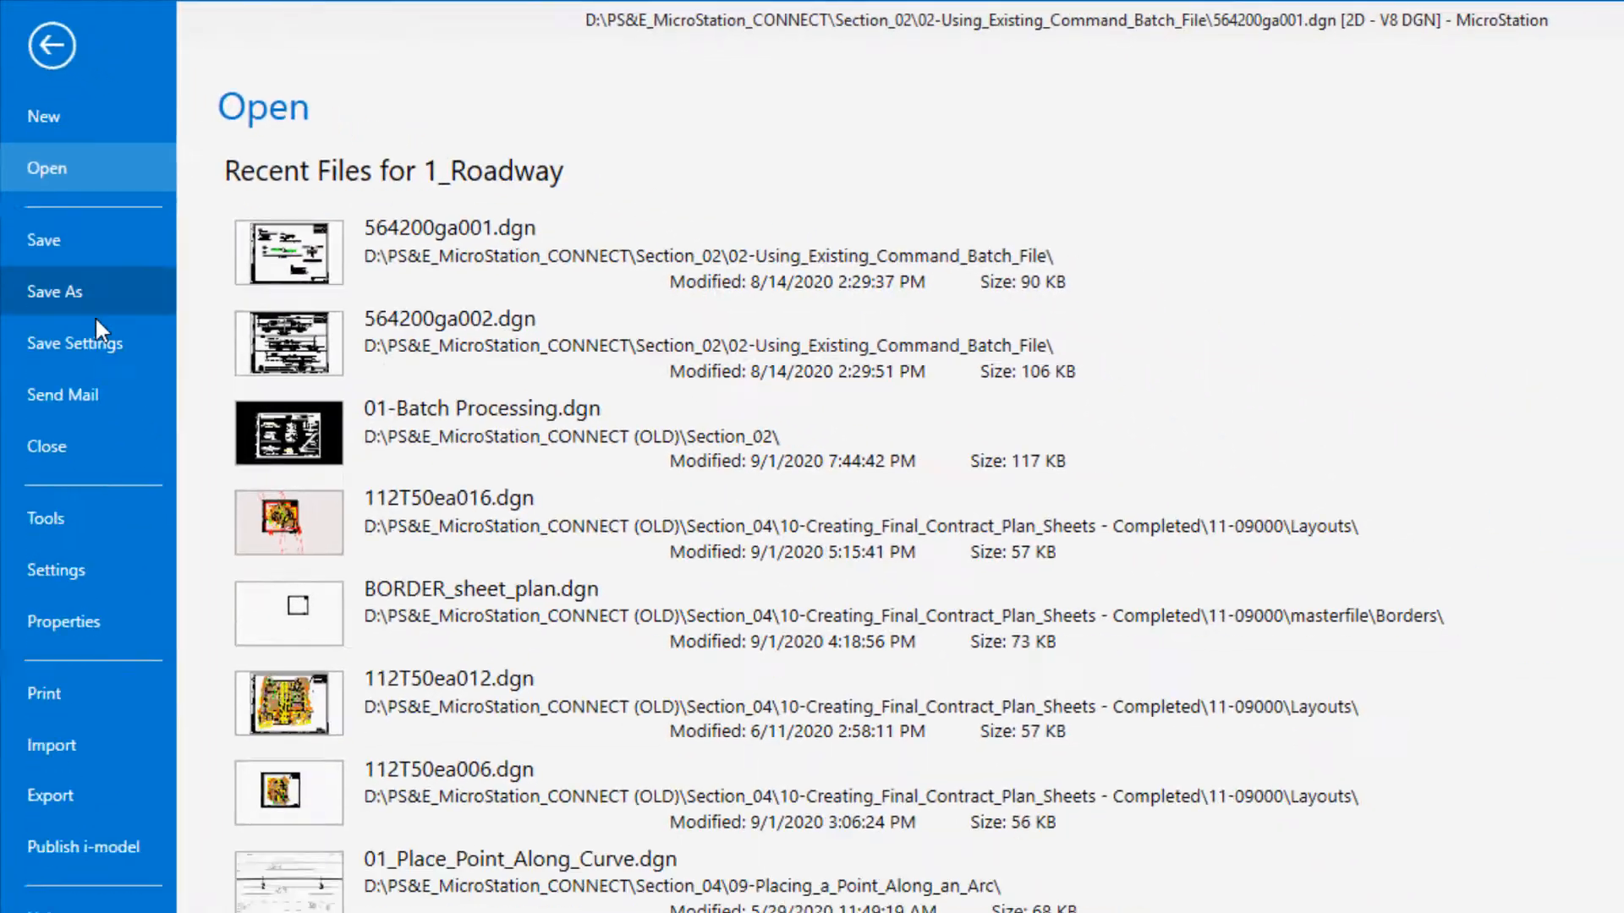
click(46, 518)
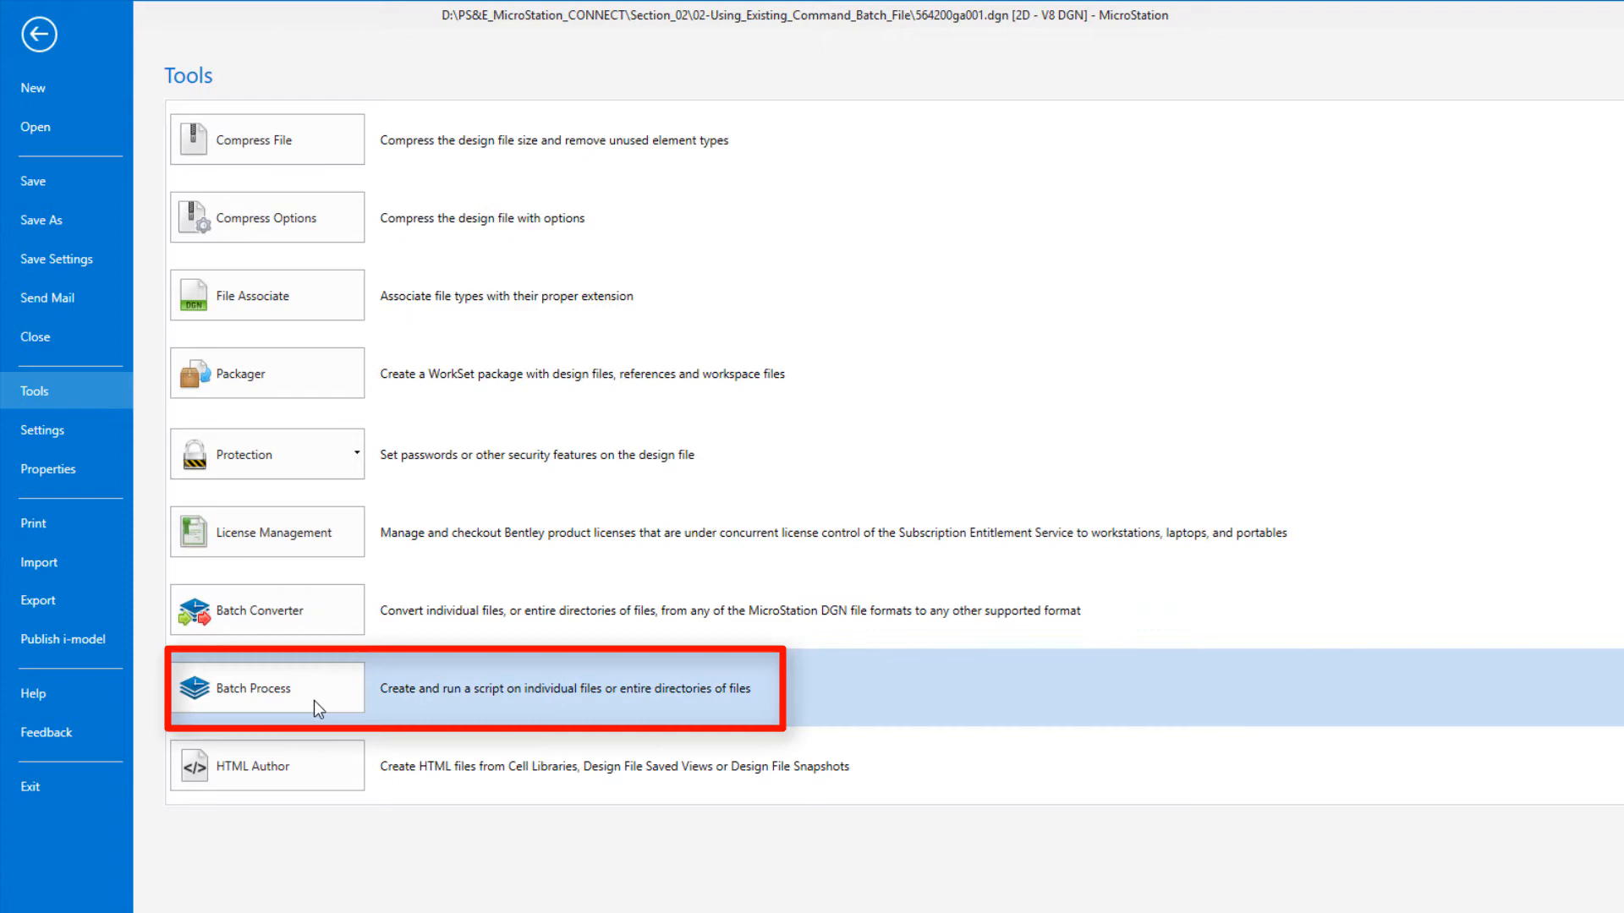
click(266, 688)
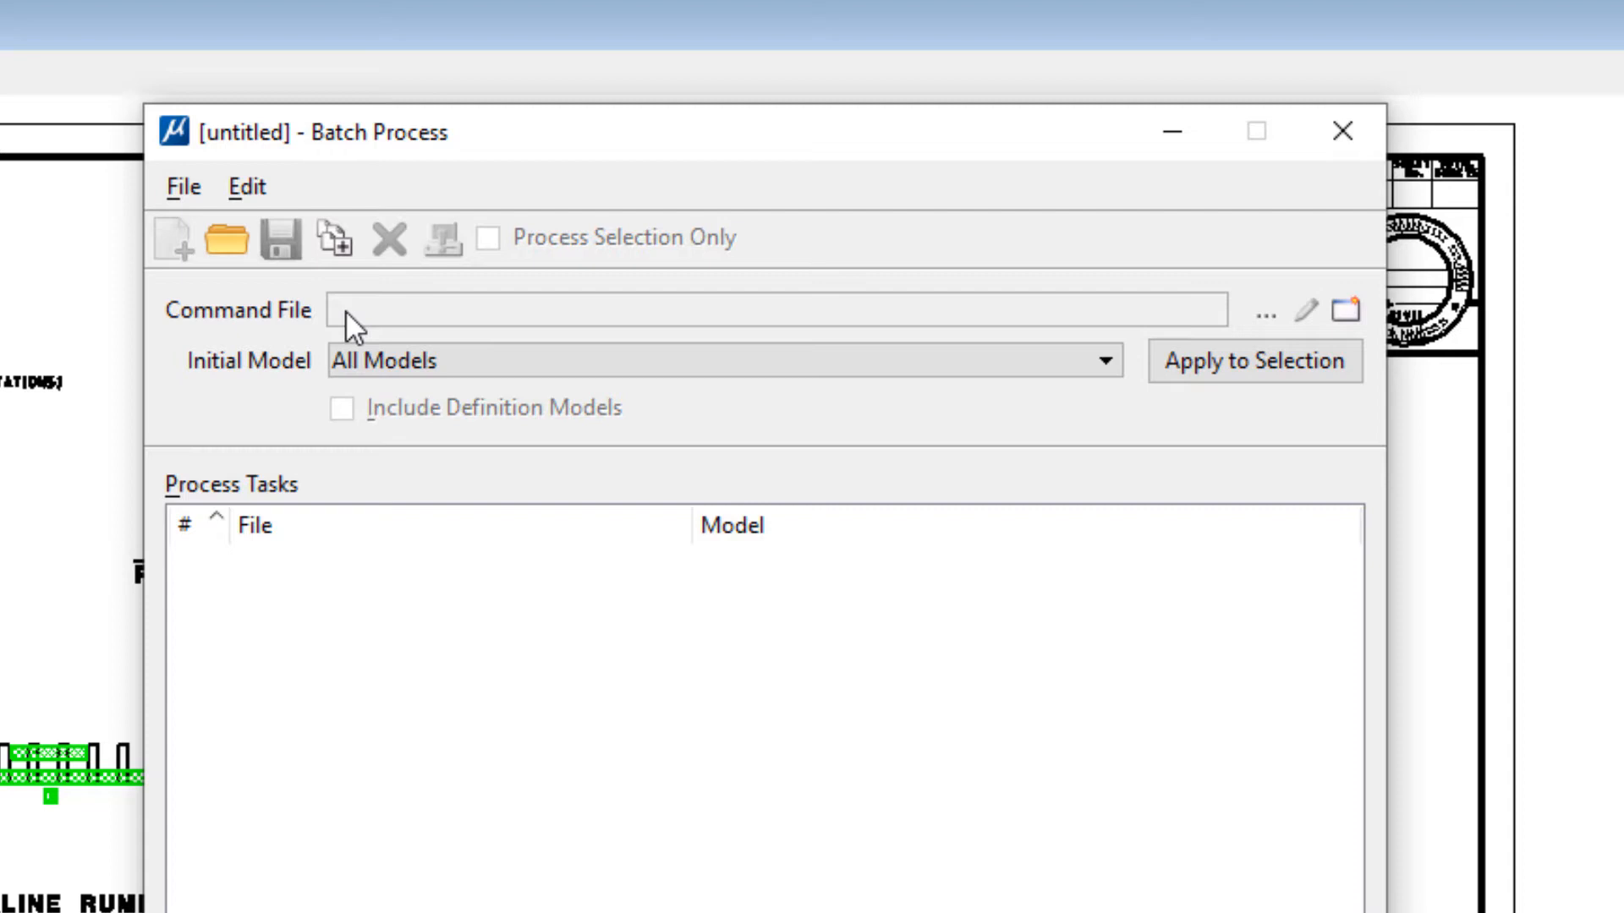
mouse_move(356, 326)
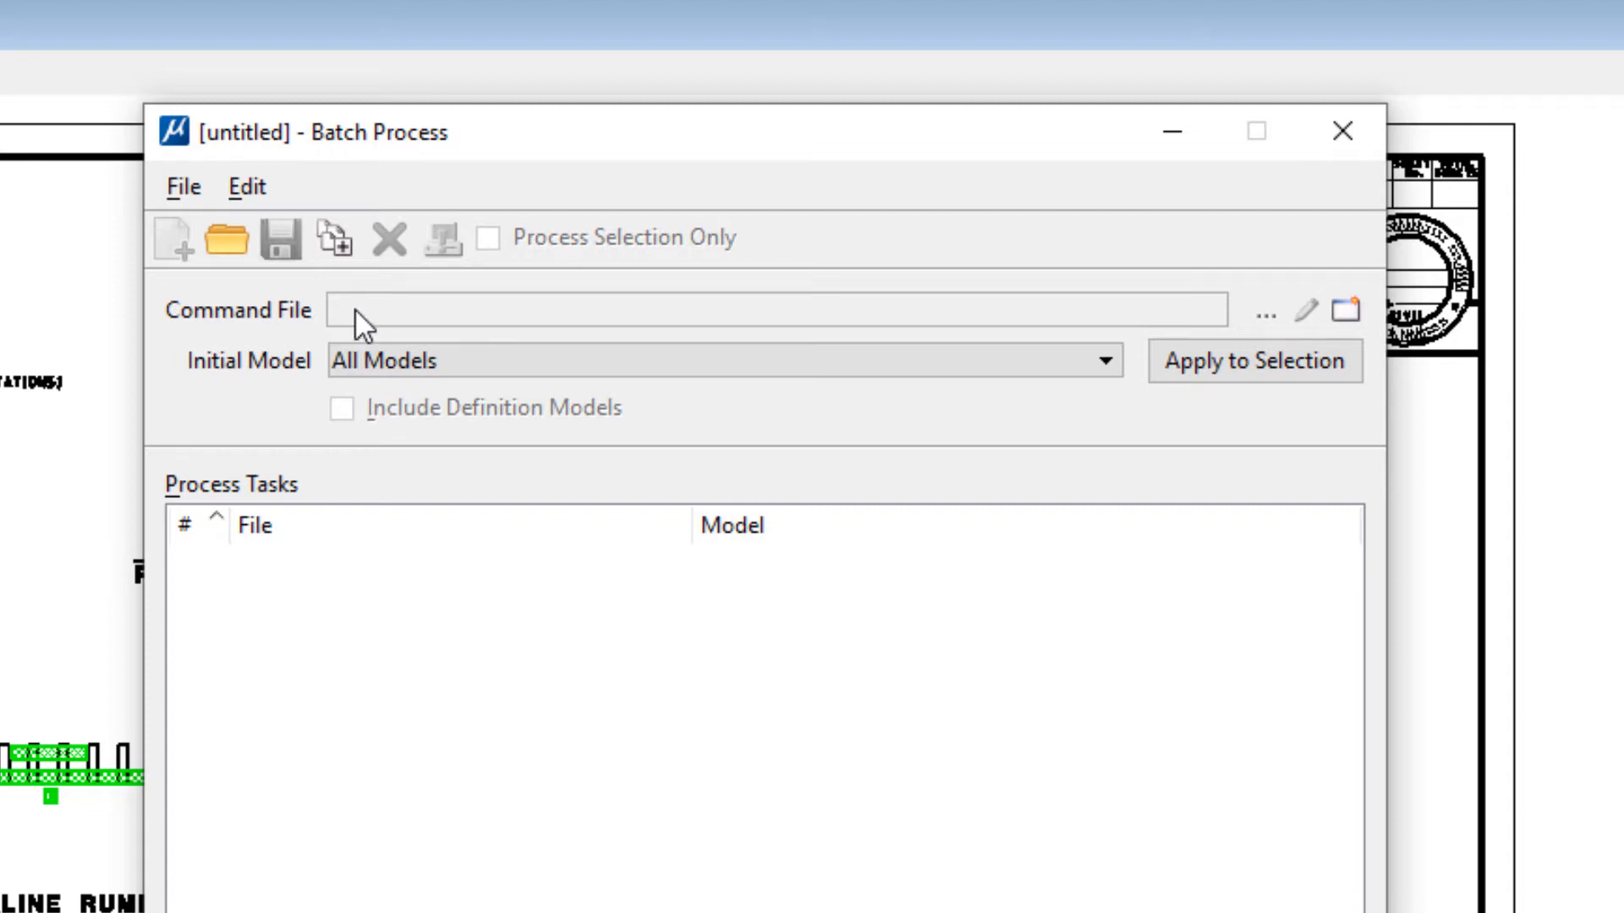
mouse_move(545, 357)
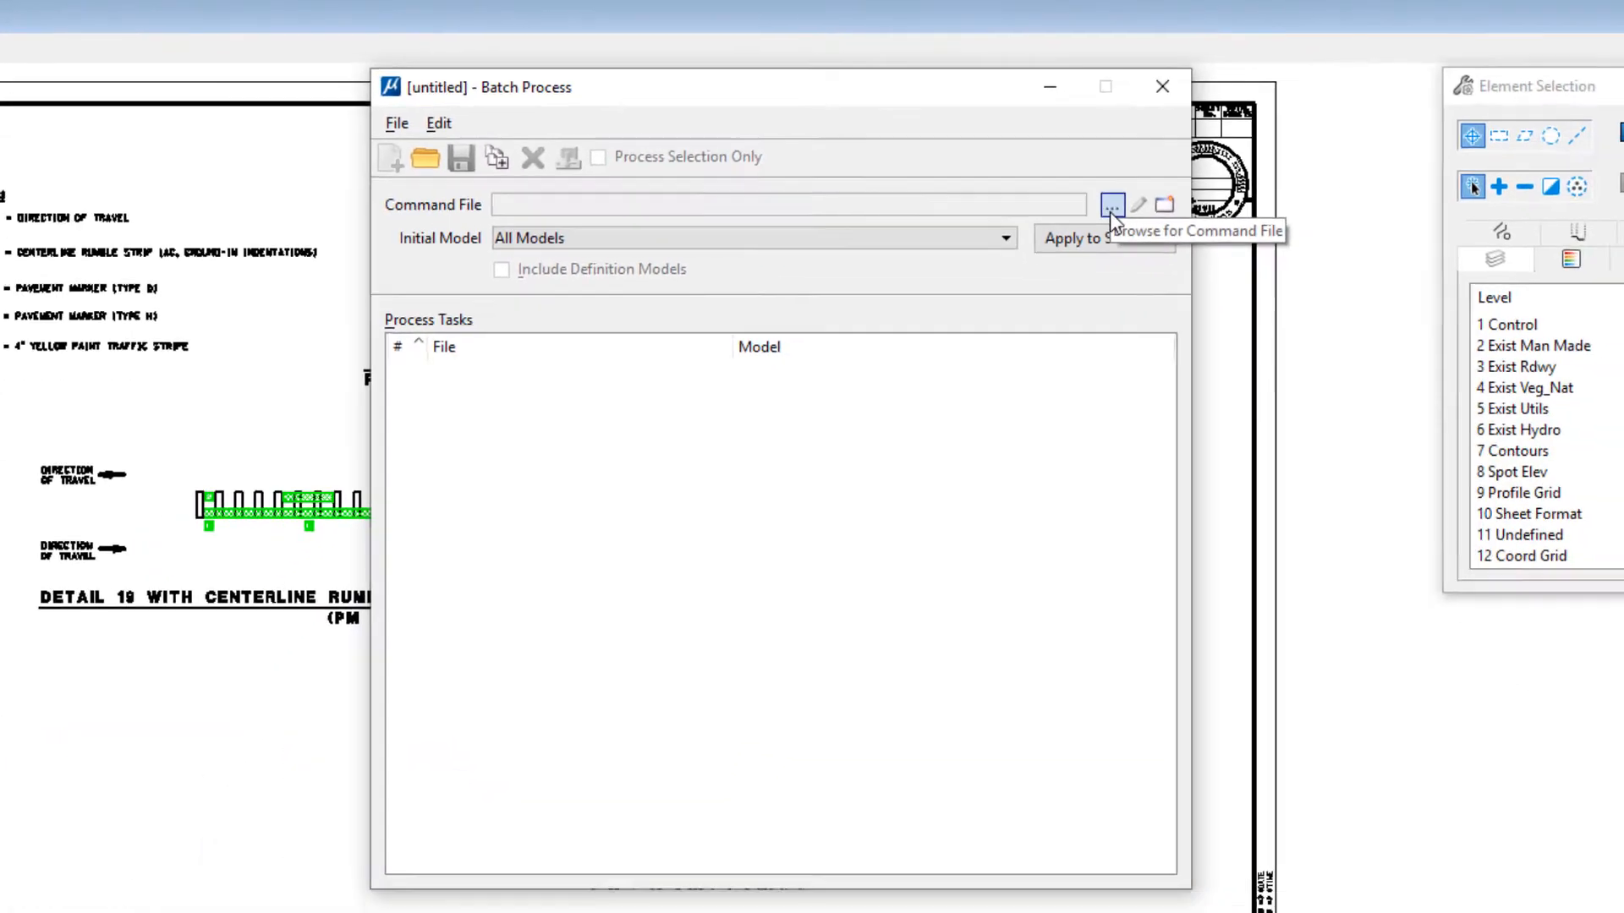
Load 'selecty_process - Edited to Change Level.txt' as the job's command file
click(1111, 204)
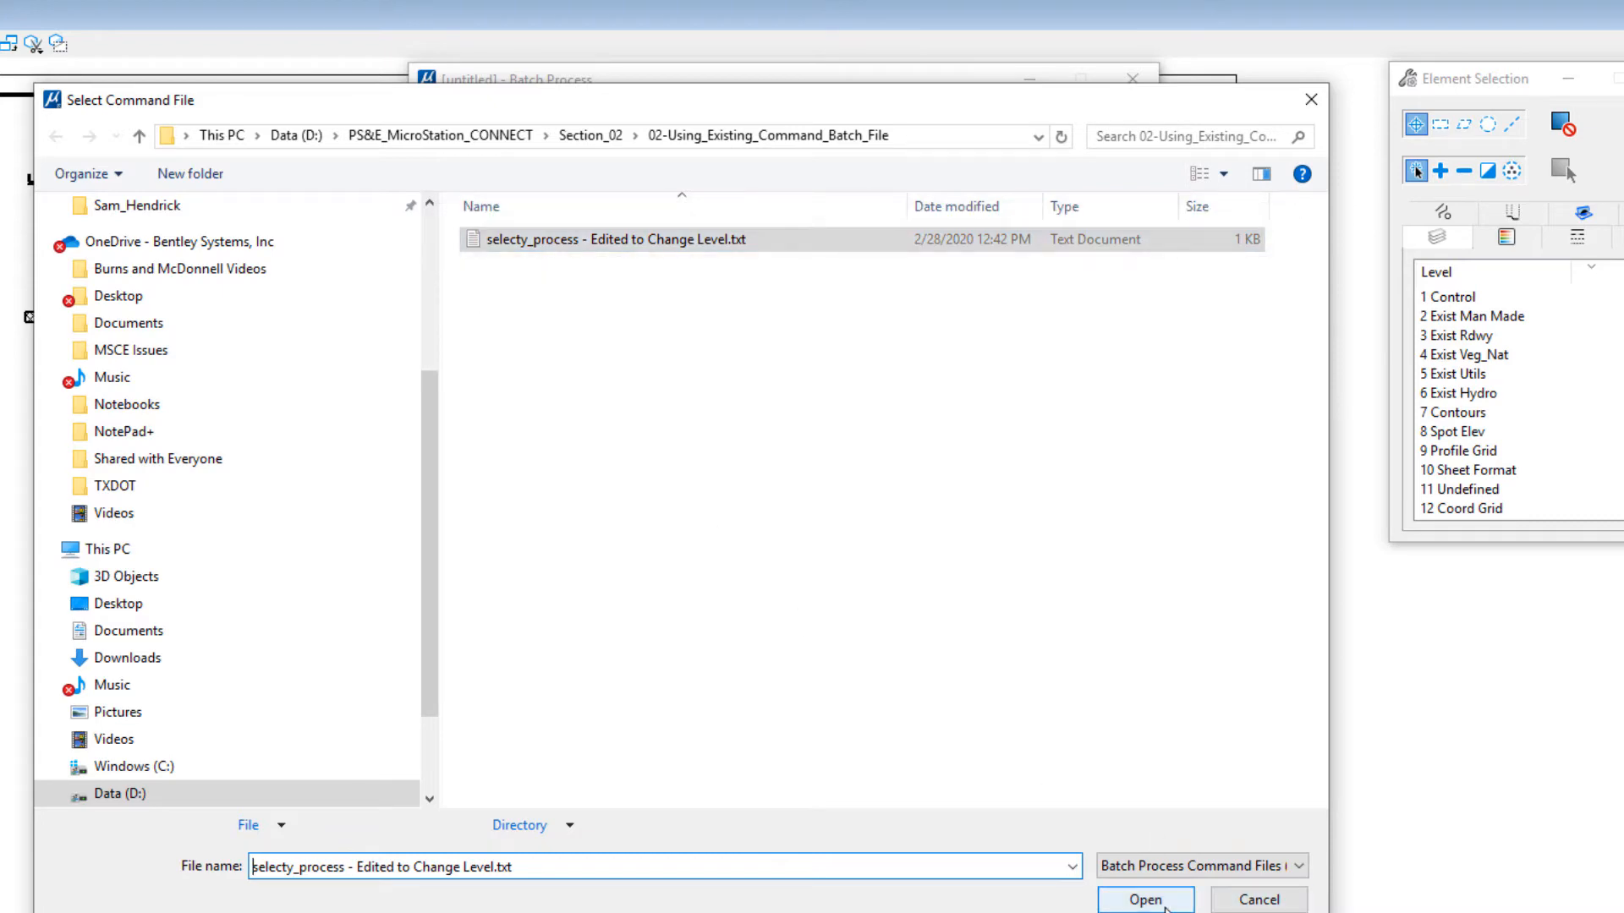
click(1143, 899)
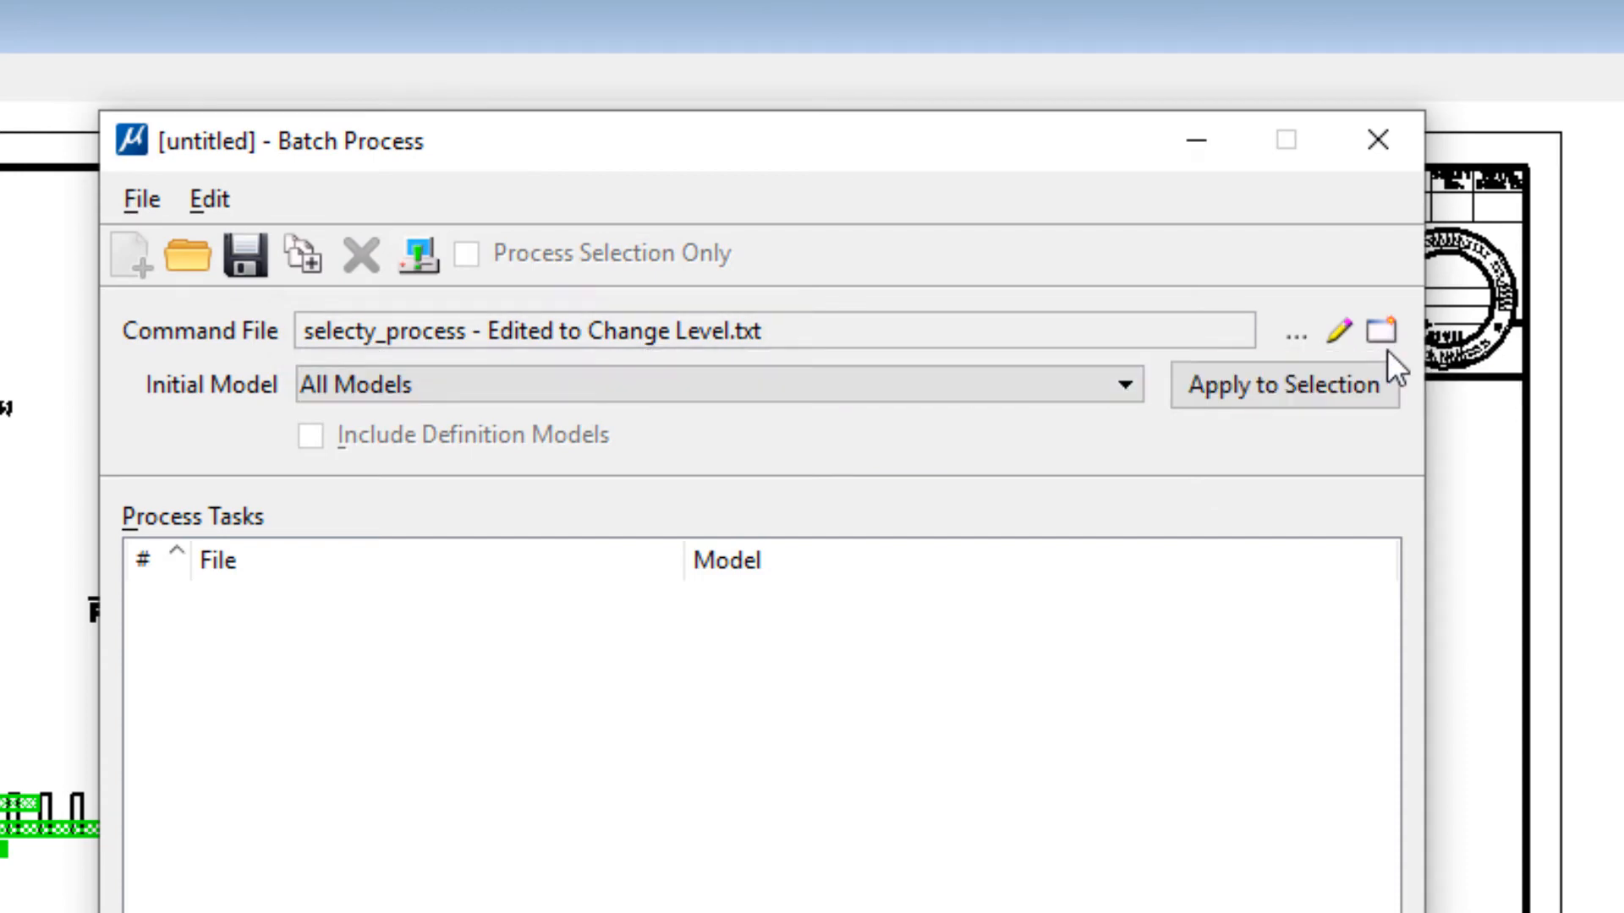
mouse_move(1342, 331)
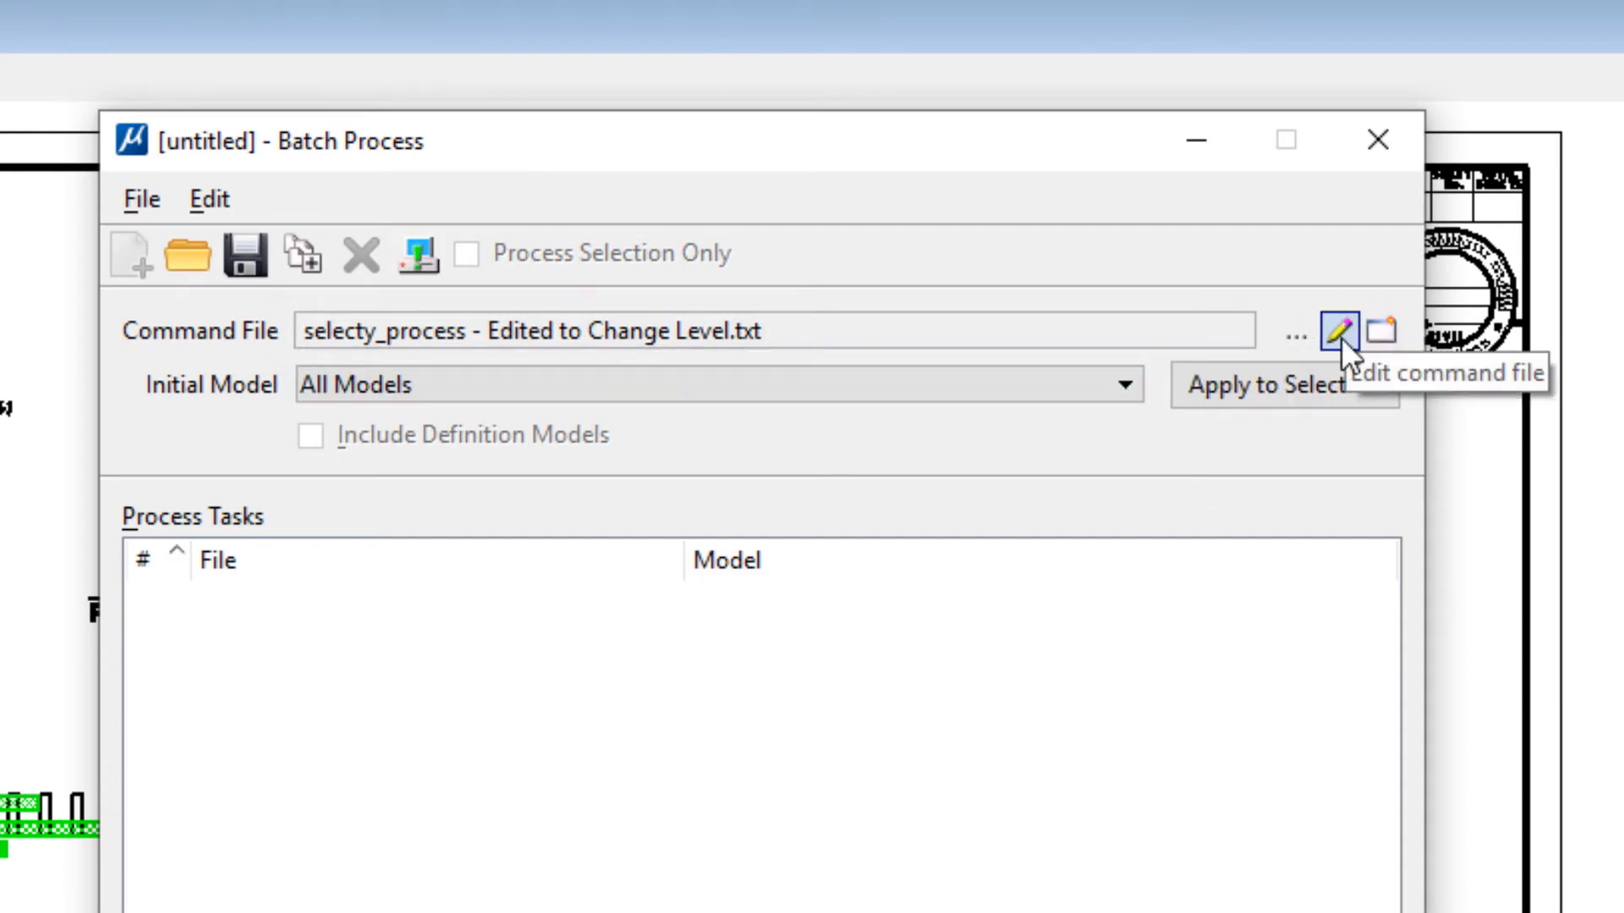
Open the change-level command file in Notepad and highlight the target level 60
click(1339, 332)
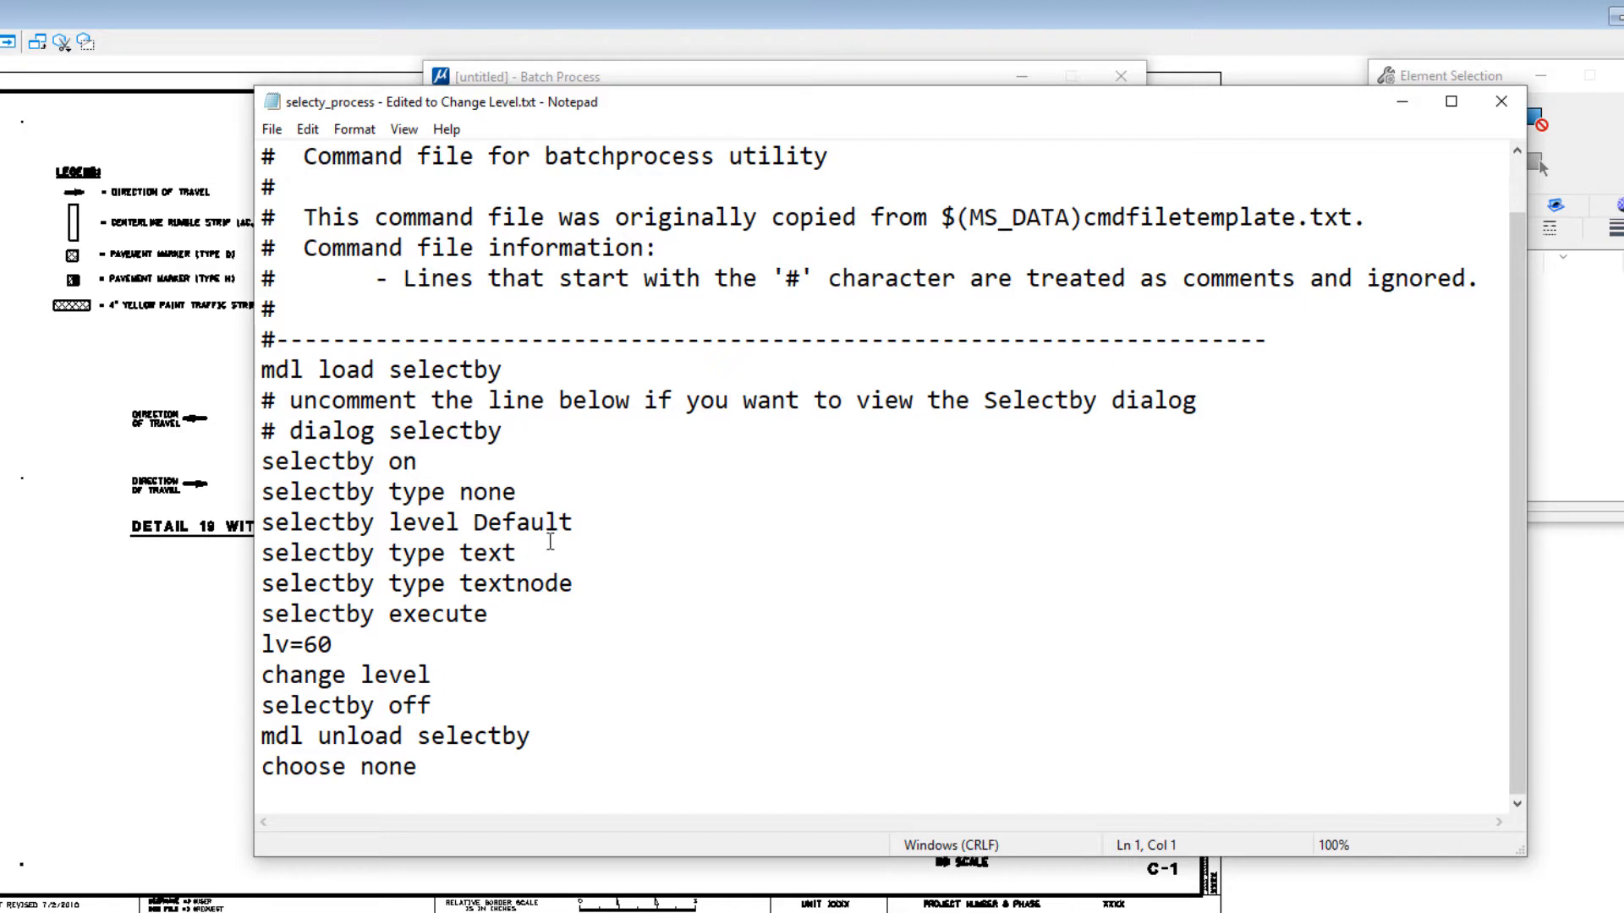
double_click(522, 521)
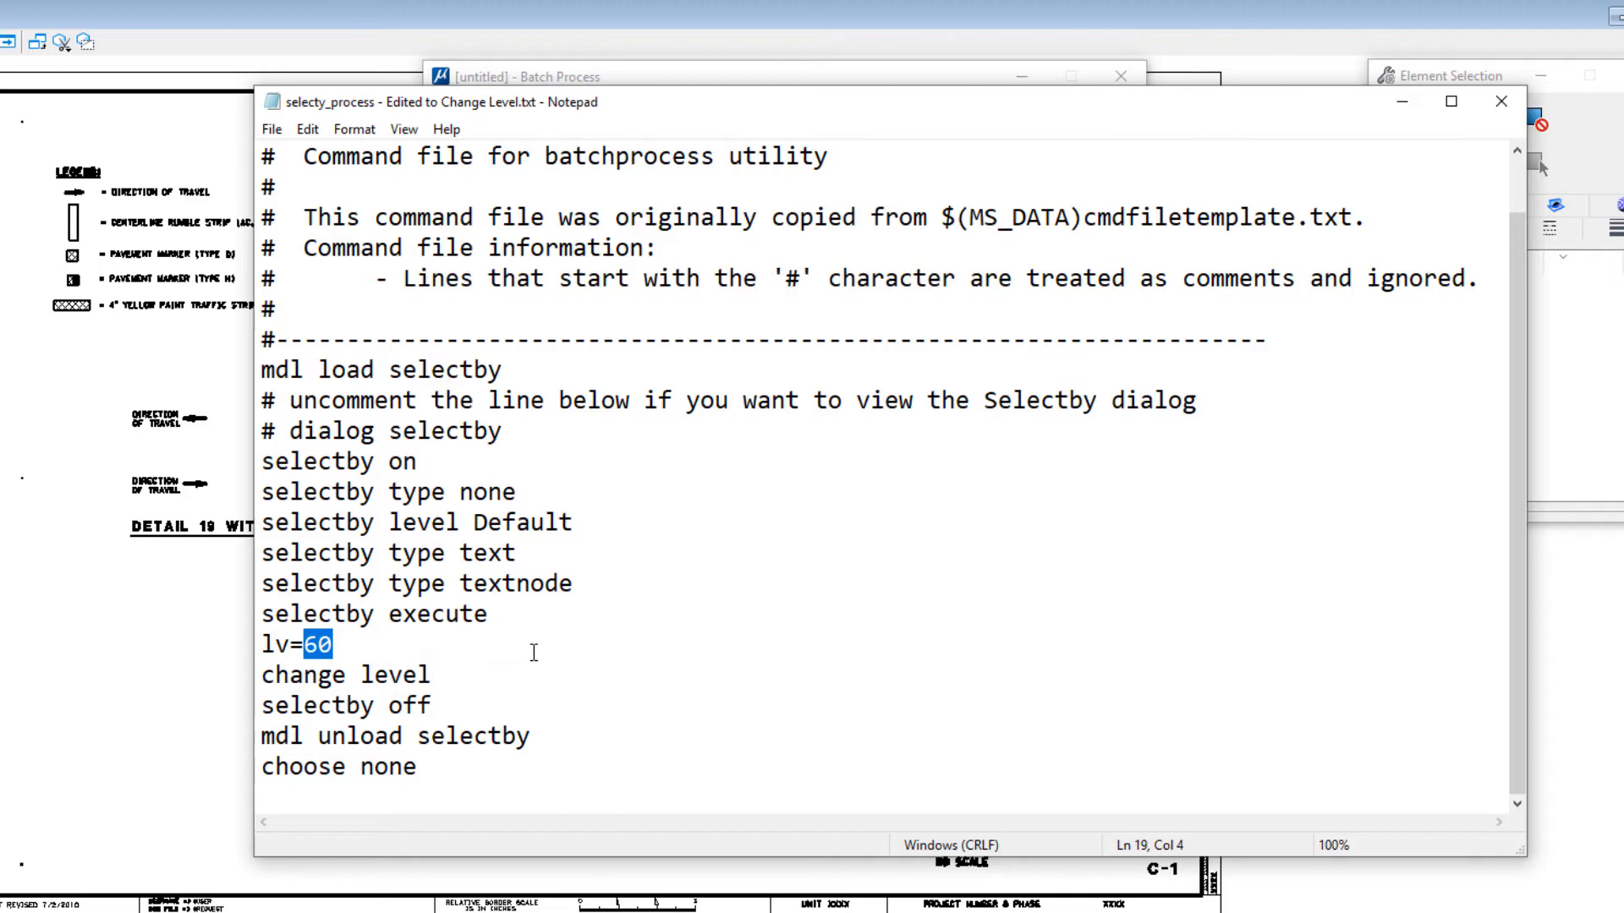
mouse_move(1213, 198)
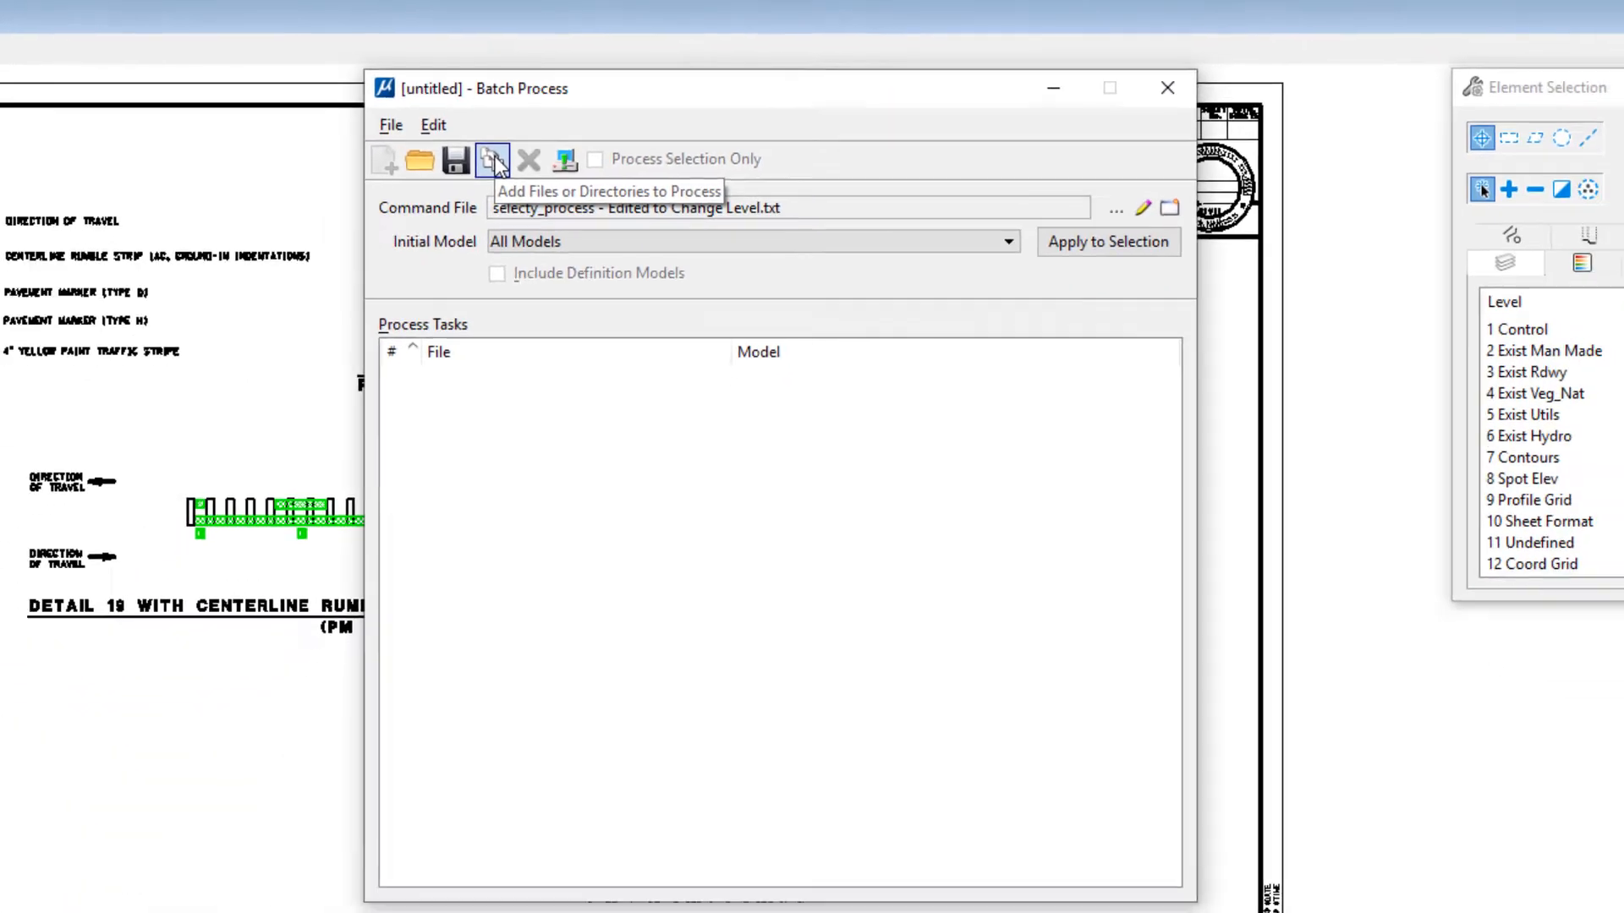
Add sheets 564200ga001.dgn through 564200ga008.dgn to the batch job's tasks
click(494, 160)
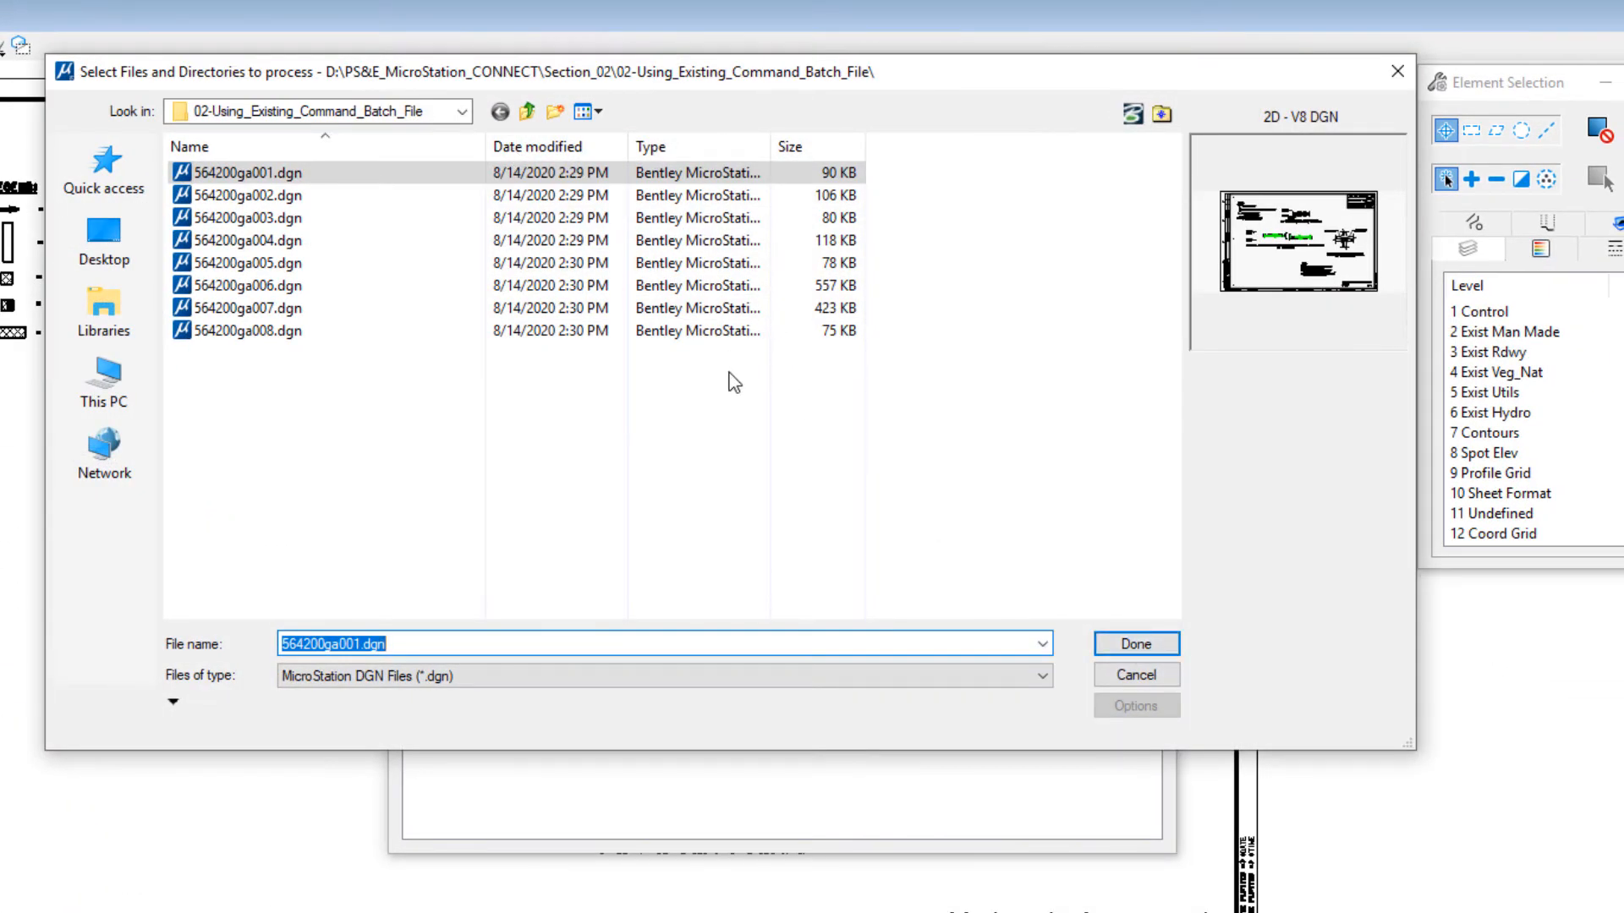
mouse_move(637, 507)
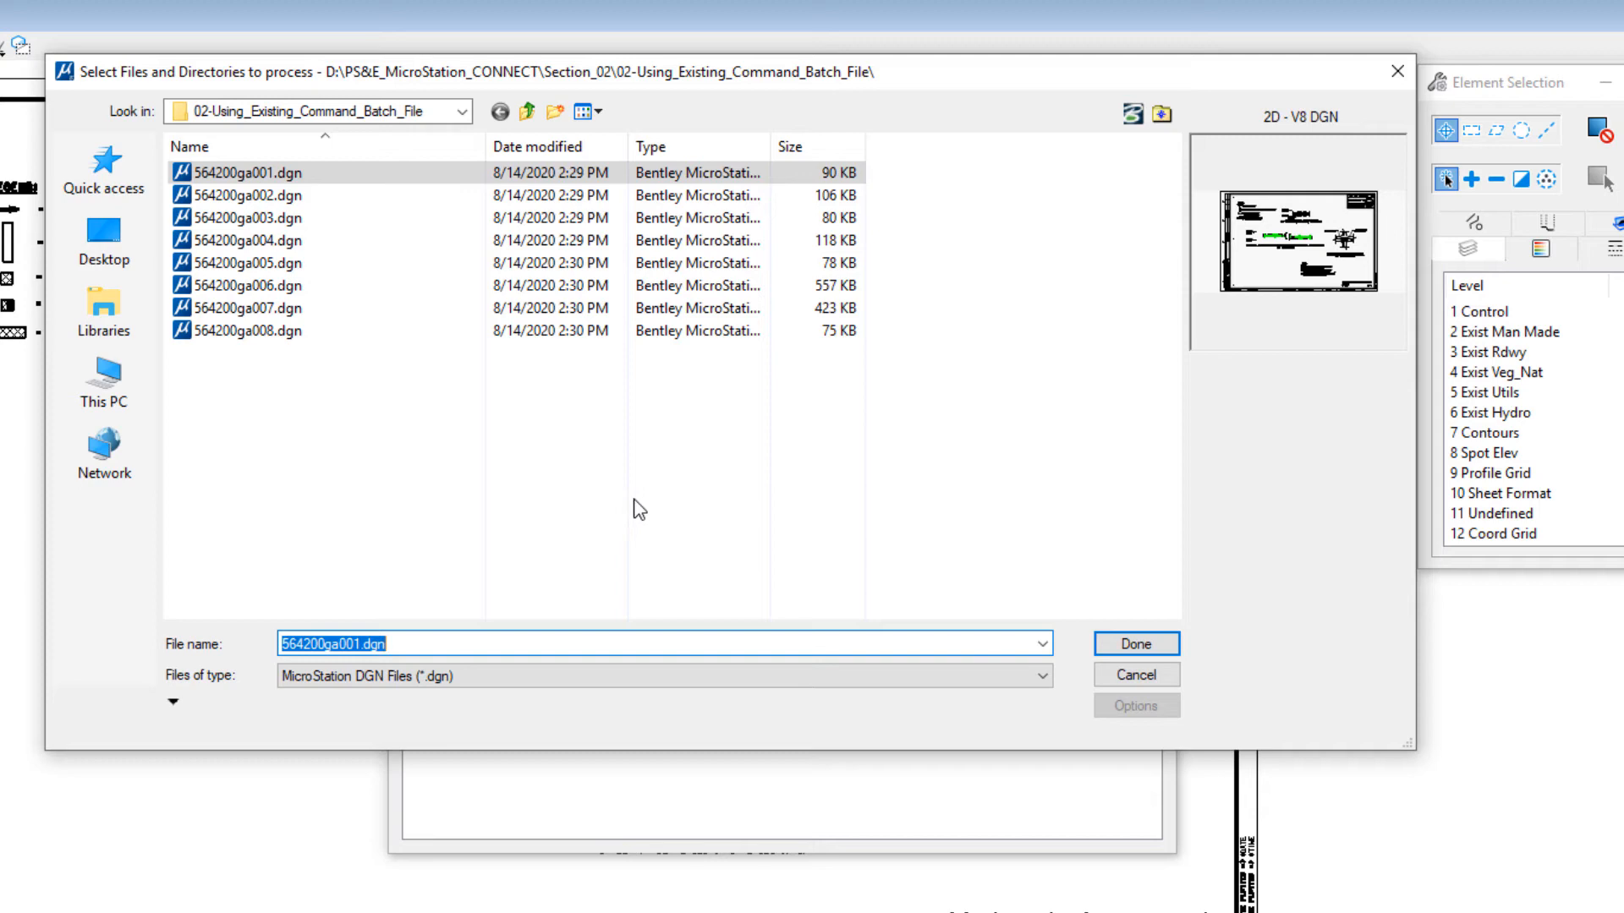
click(259, 172)
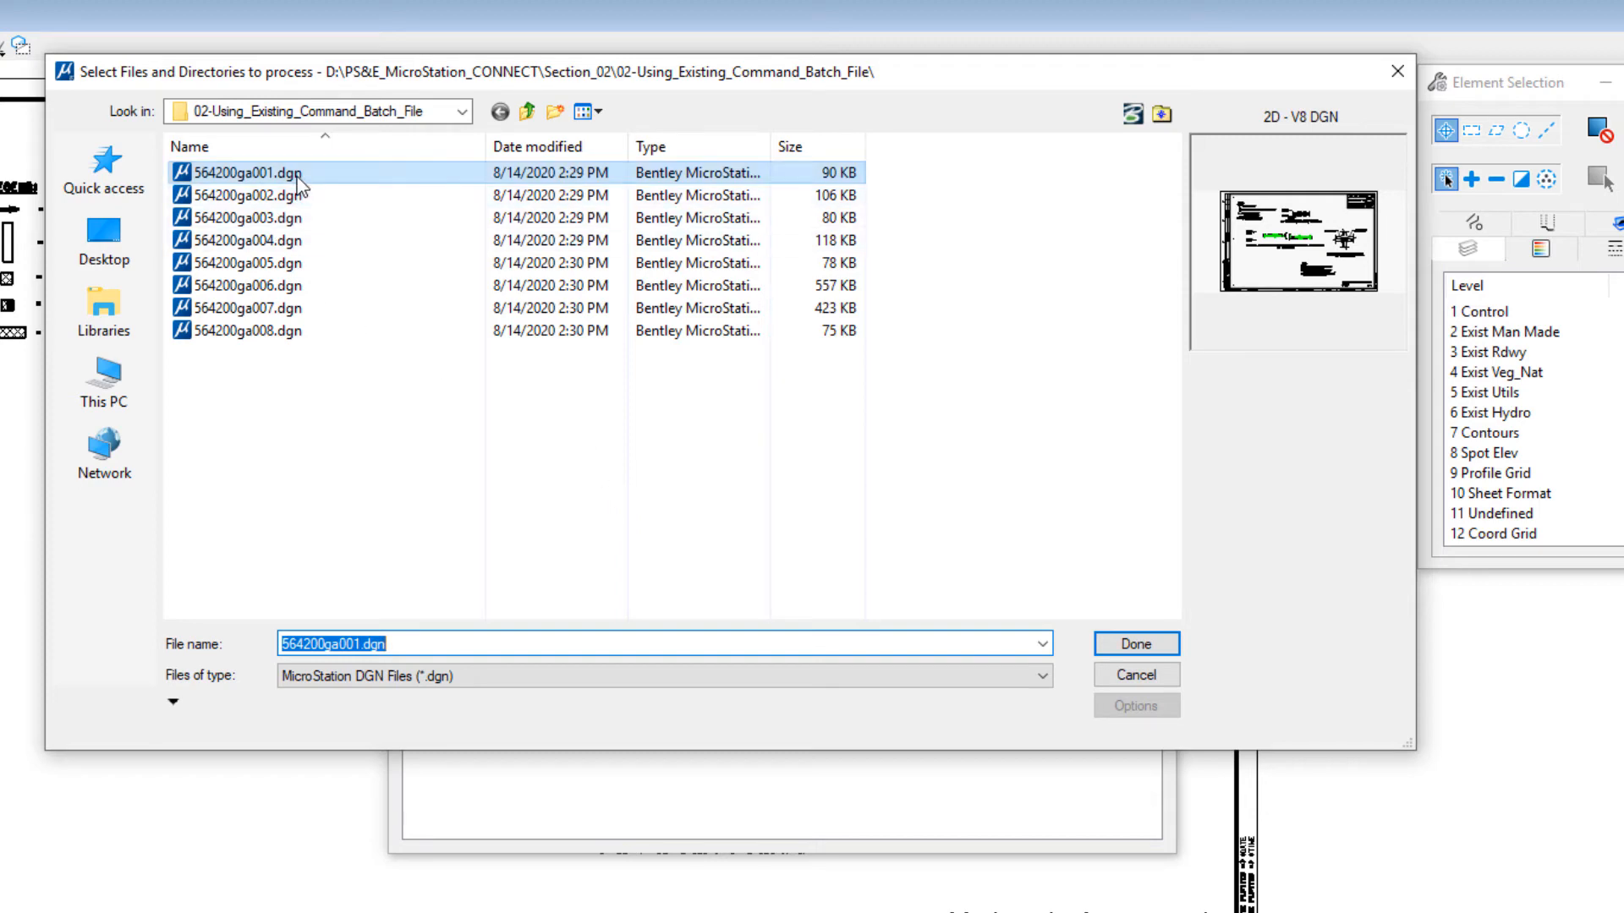
mouse_move(295, 186)
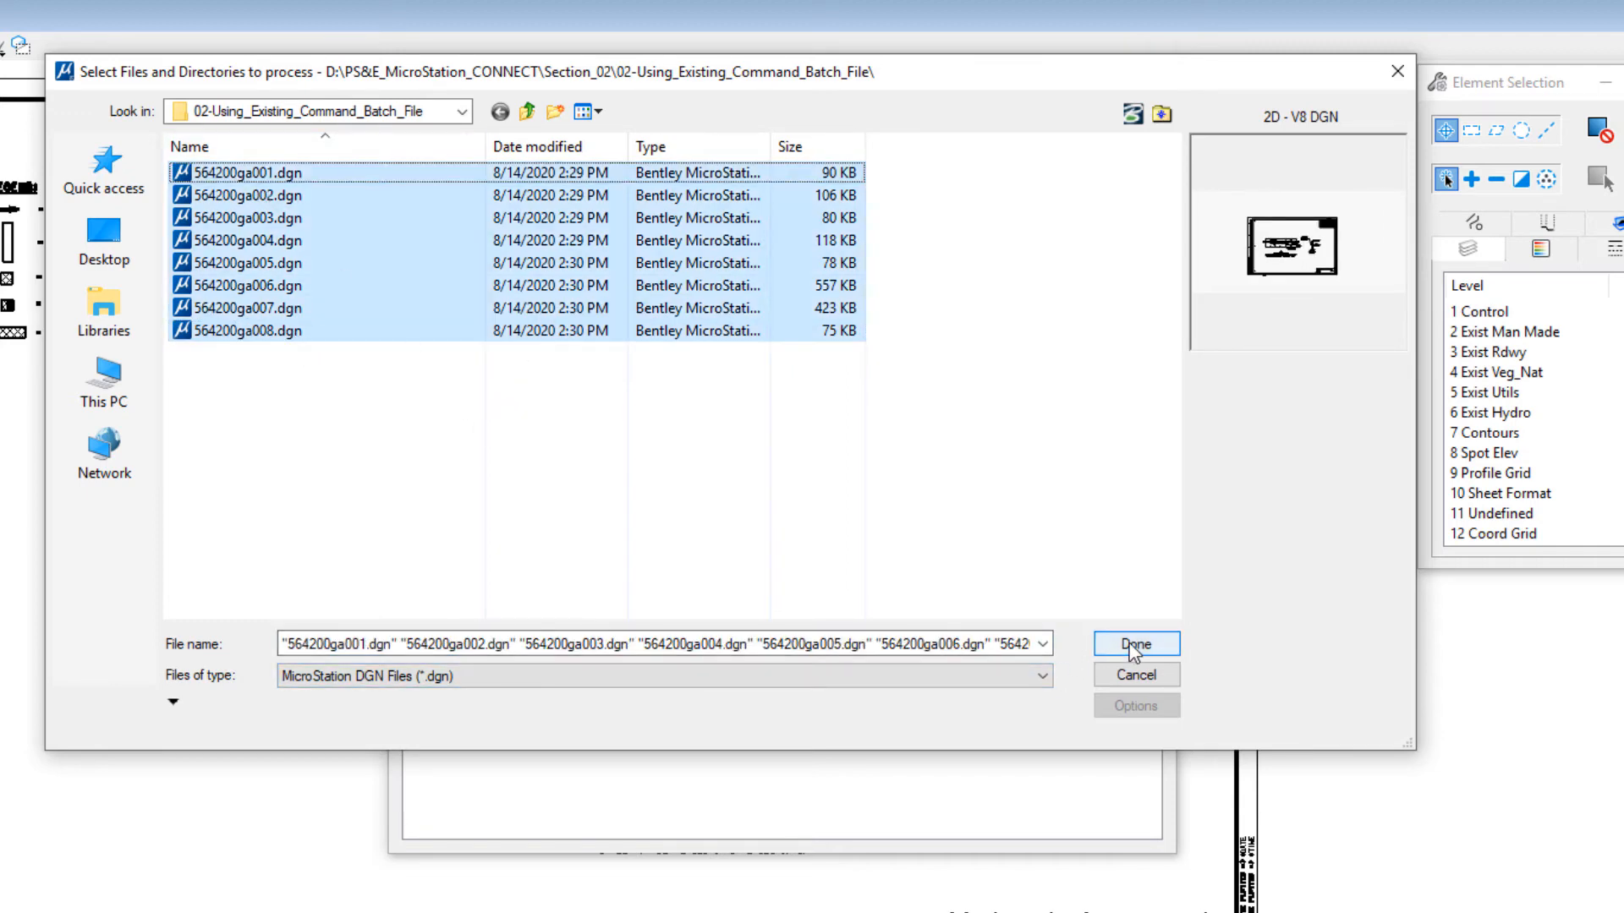
click(1134, 643)
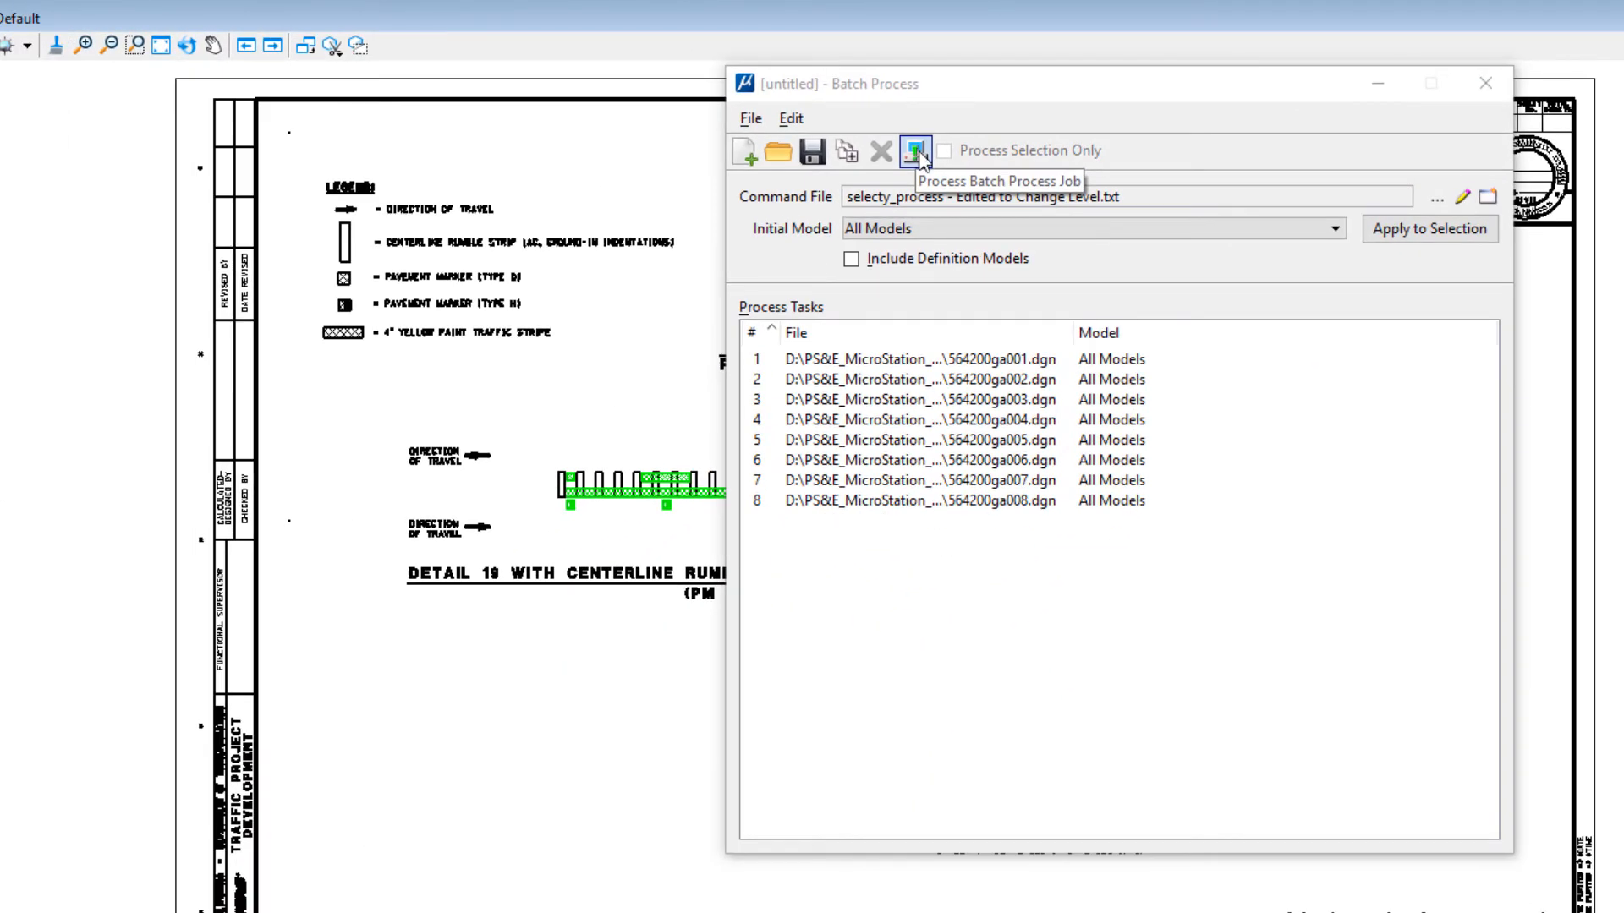
Process the batch job to open the Files to Process list of eight pending sheets
click(914, 151)
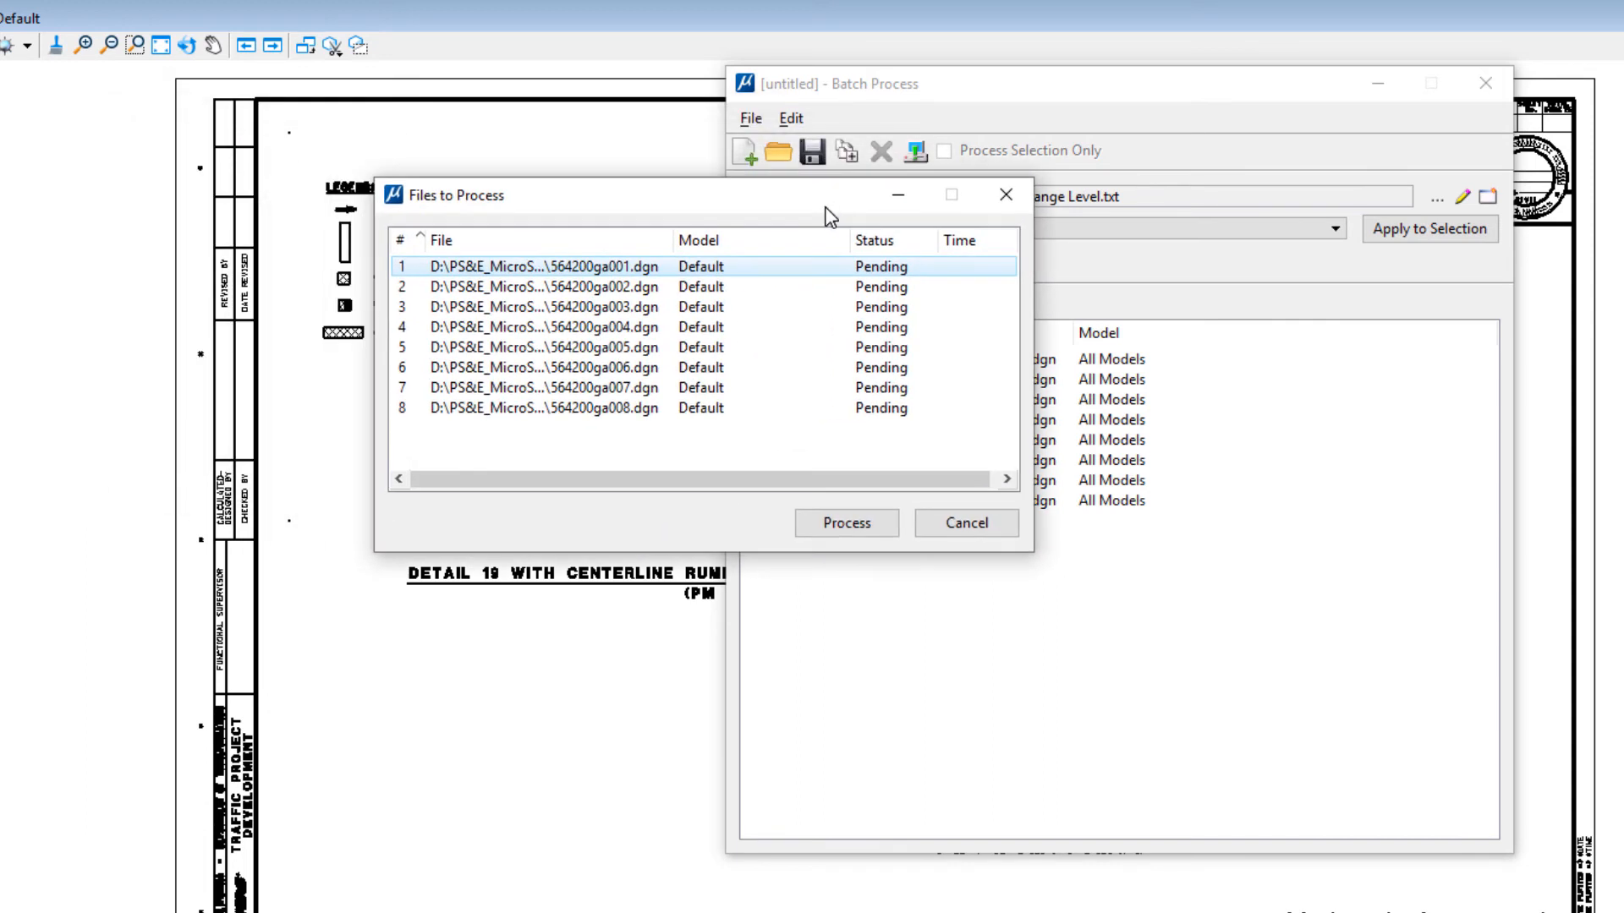
mouse_move(589, 318)
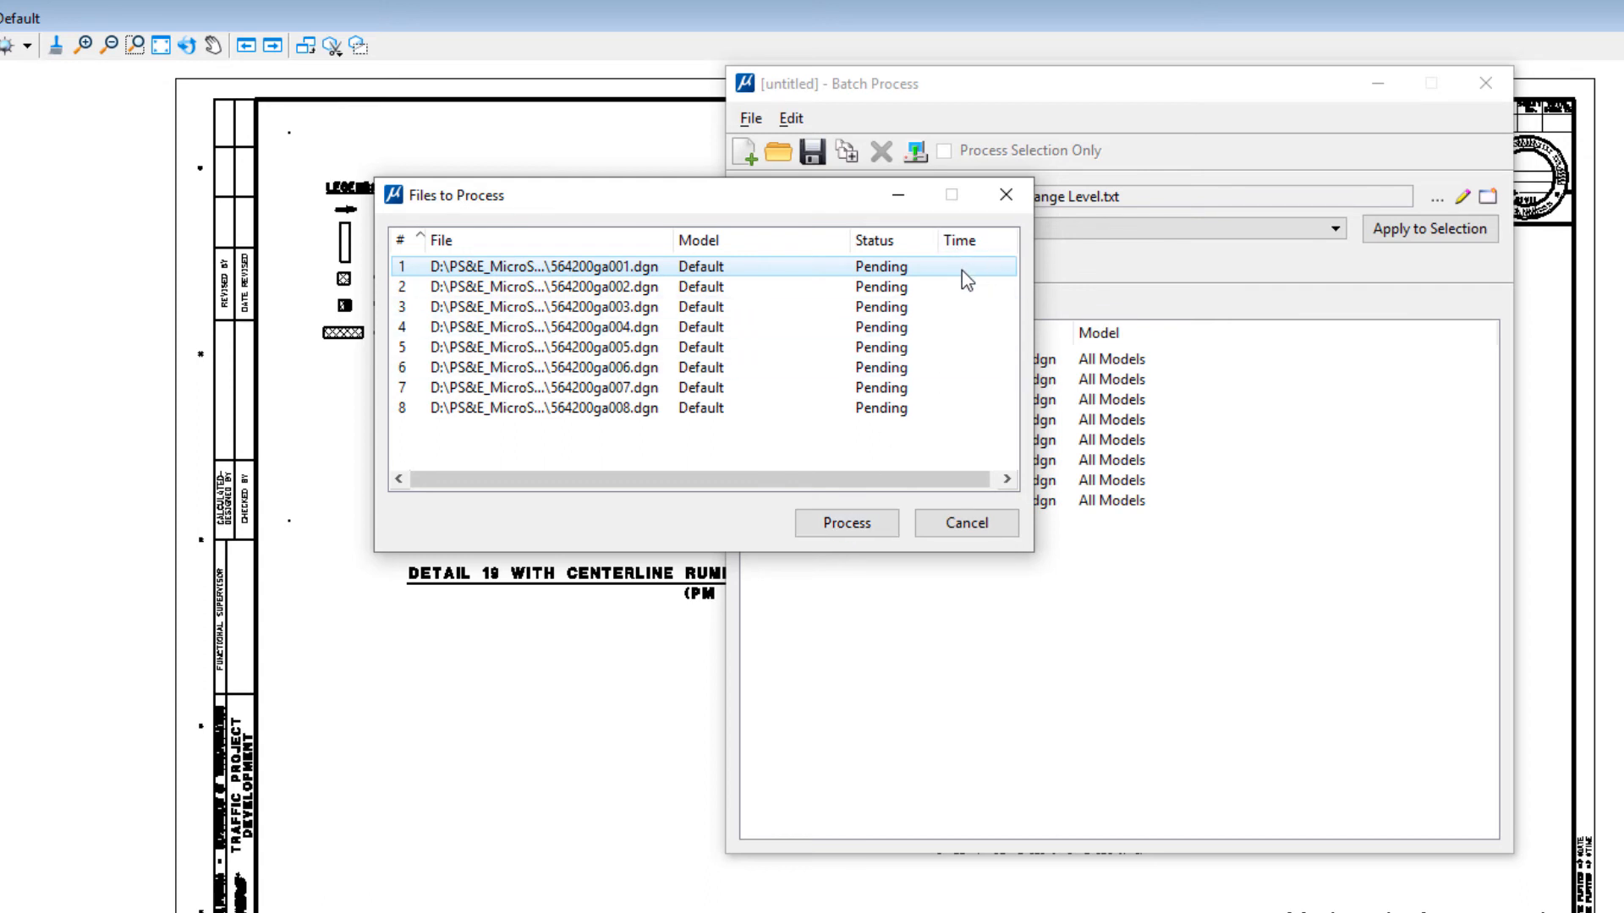
mouse_move(829, 559)
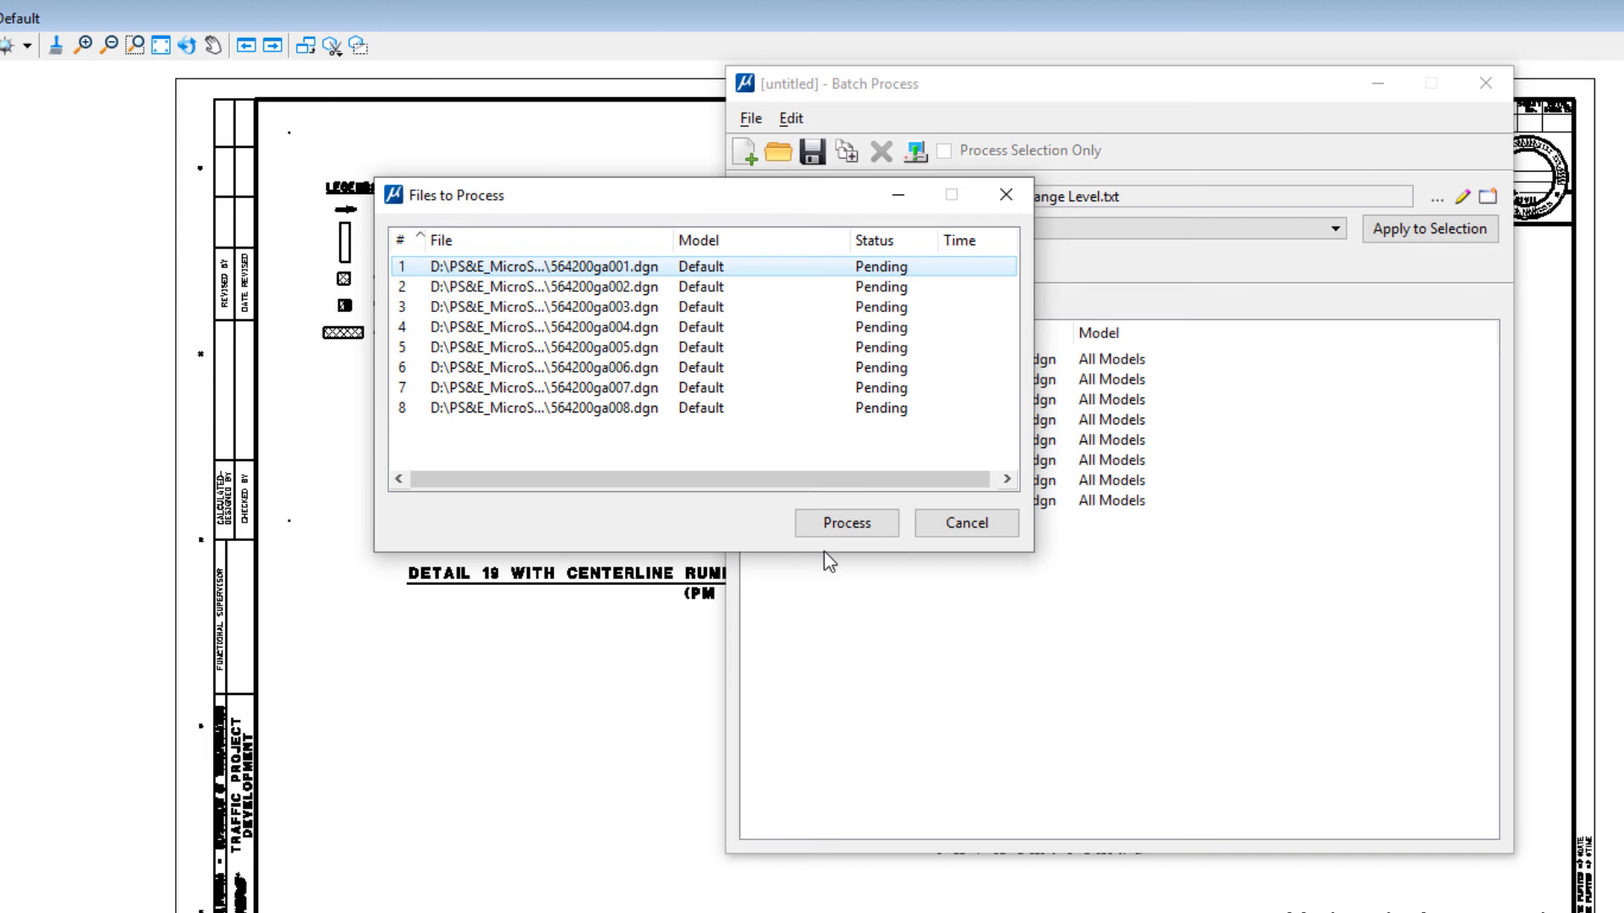